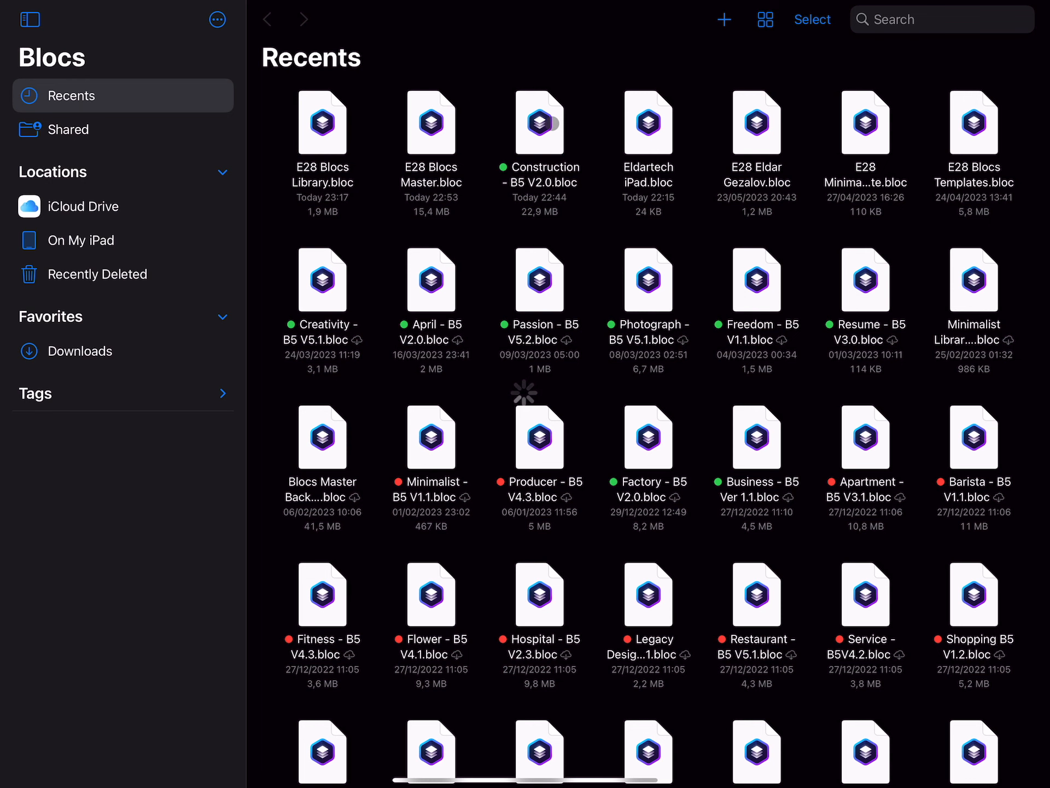
# Open the Construction - B5 V2.0 project and edit its hero heading to 'My Website'.
pyautogui.doubleClick(539, 123)
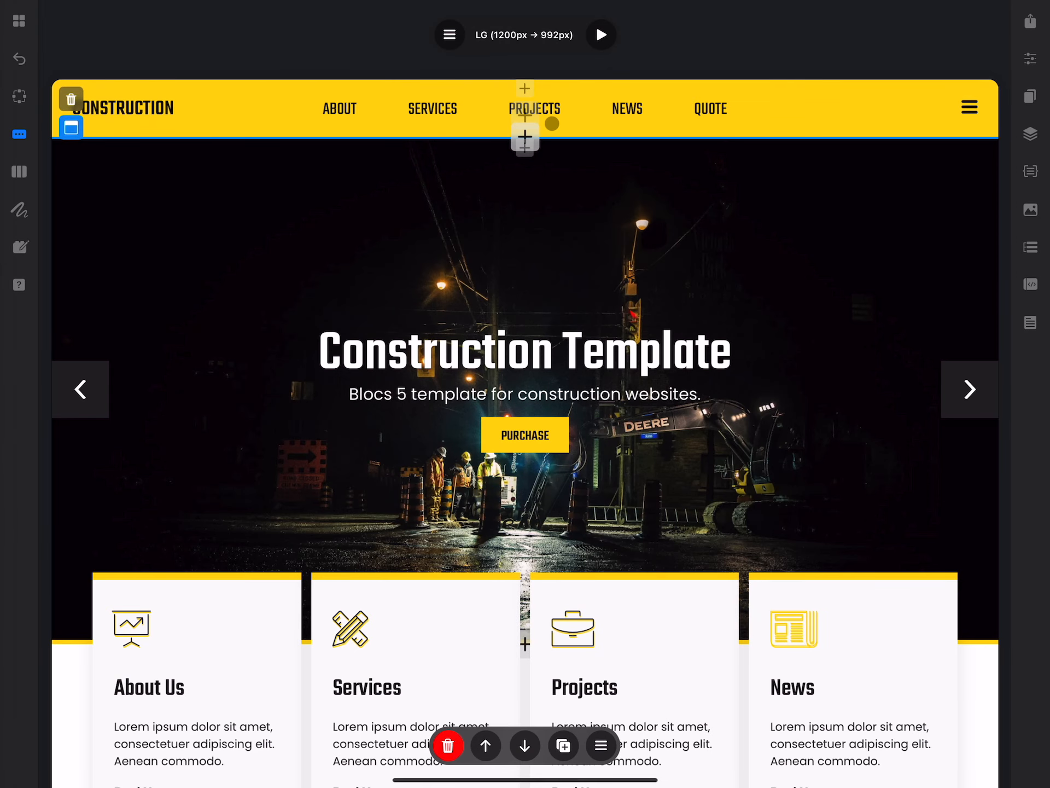
pyautogui.click(534, 108)
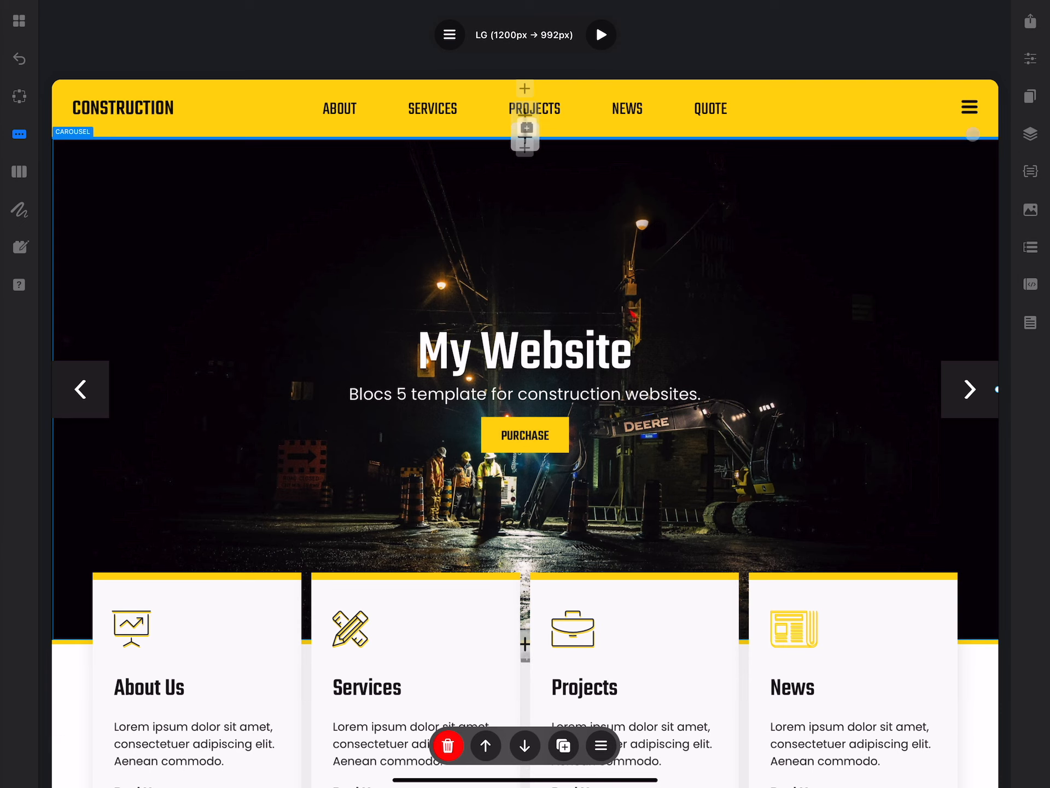
# Export Construction - B5 V2 with Clean Page URLs, Combine All CSS and Combine All JS, then save the files.
pyautogui.click(1031, 20)
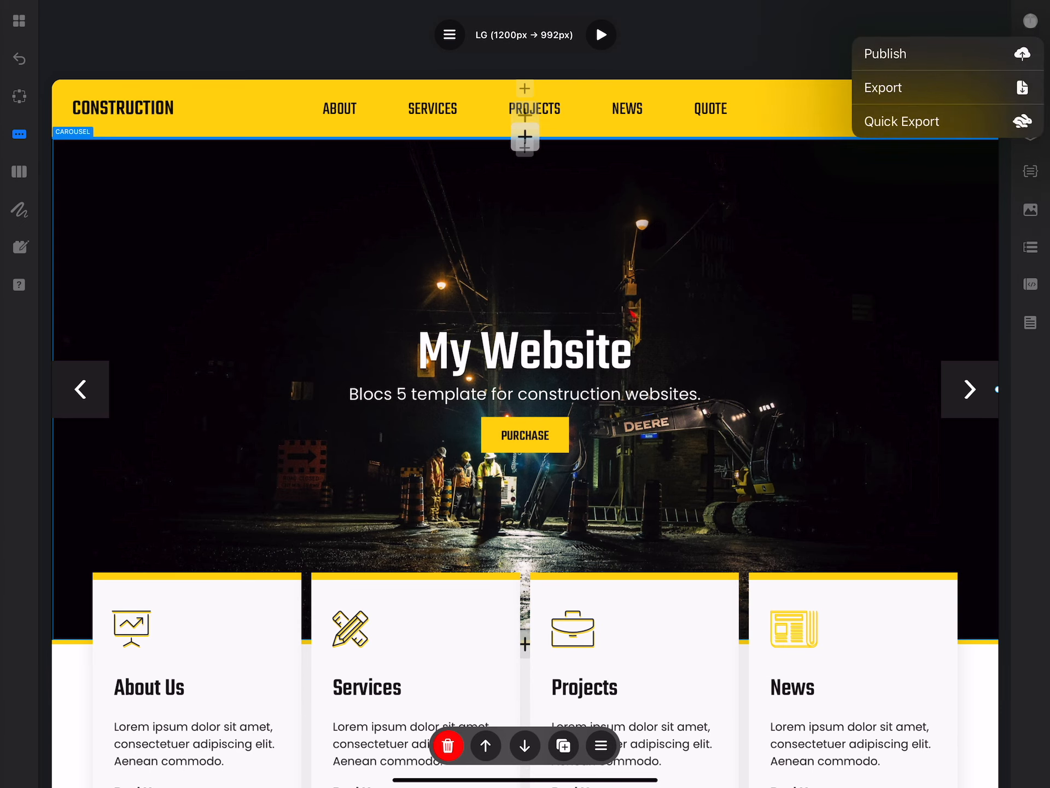
pyautogui.click(883, 88)
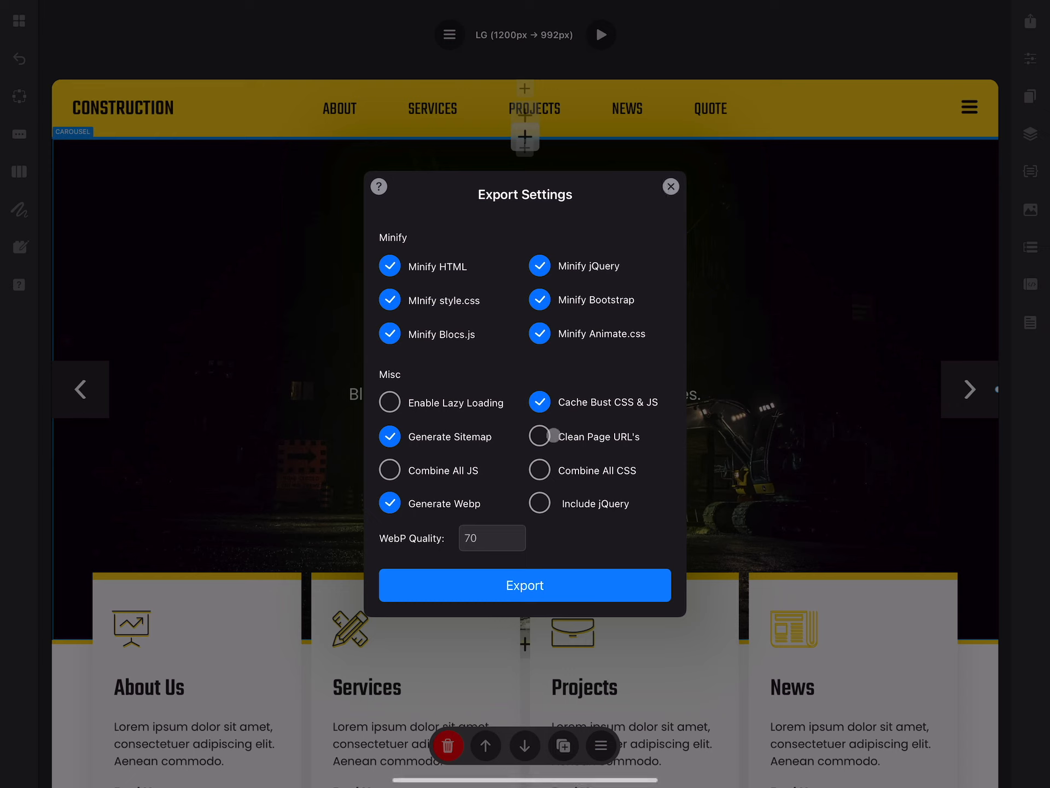
pyautogui.click(390, 469)
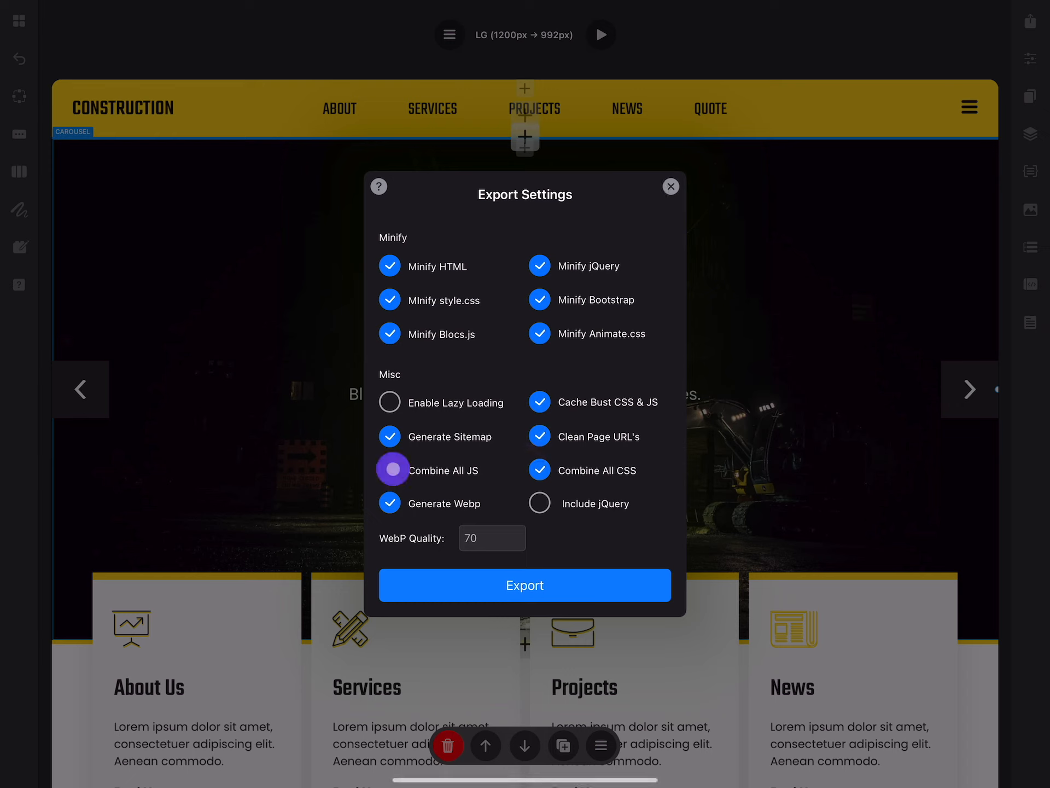
pyautogui.click(390, 470)
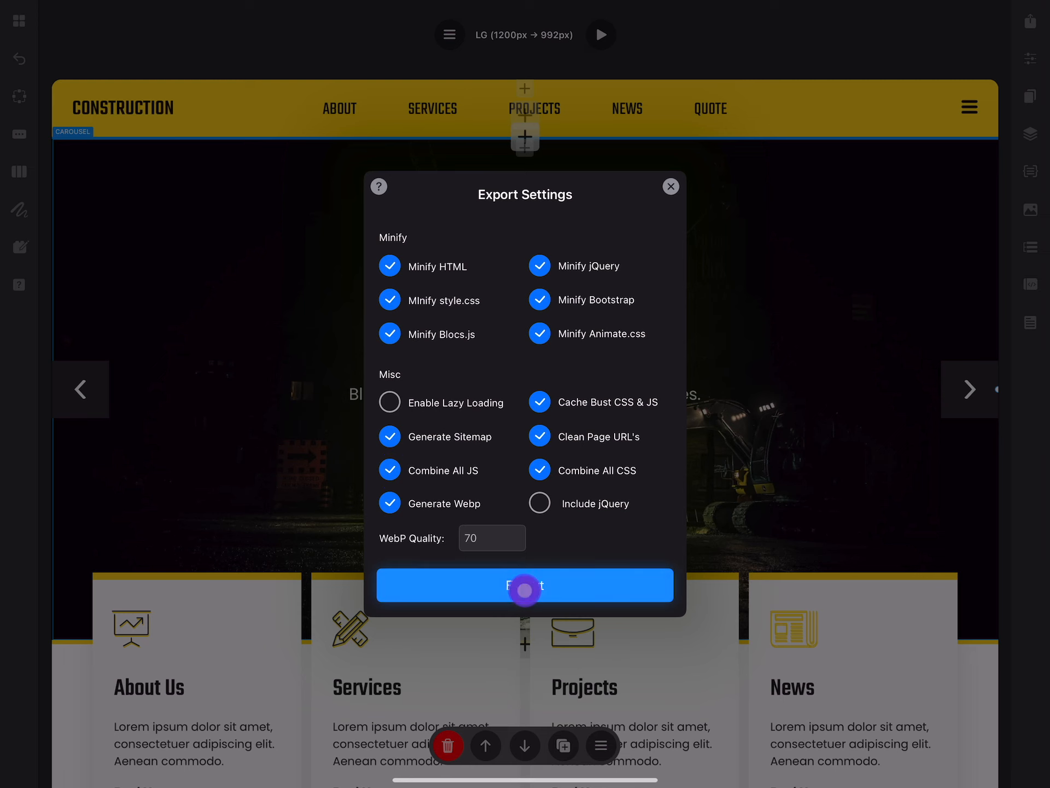
pyautogui.click(525, 584)
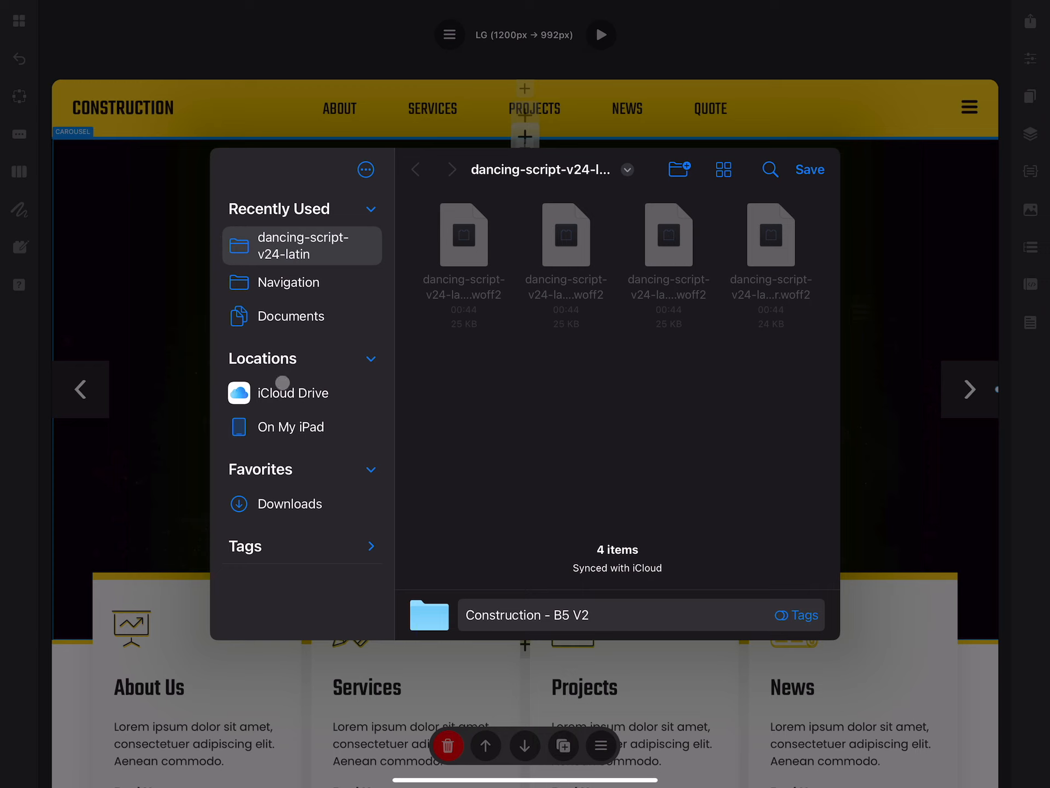
pyautogui.click(365, 169)
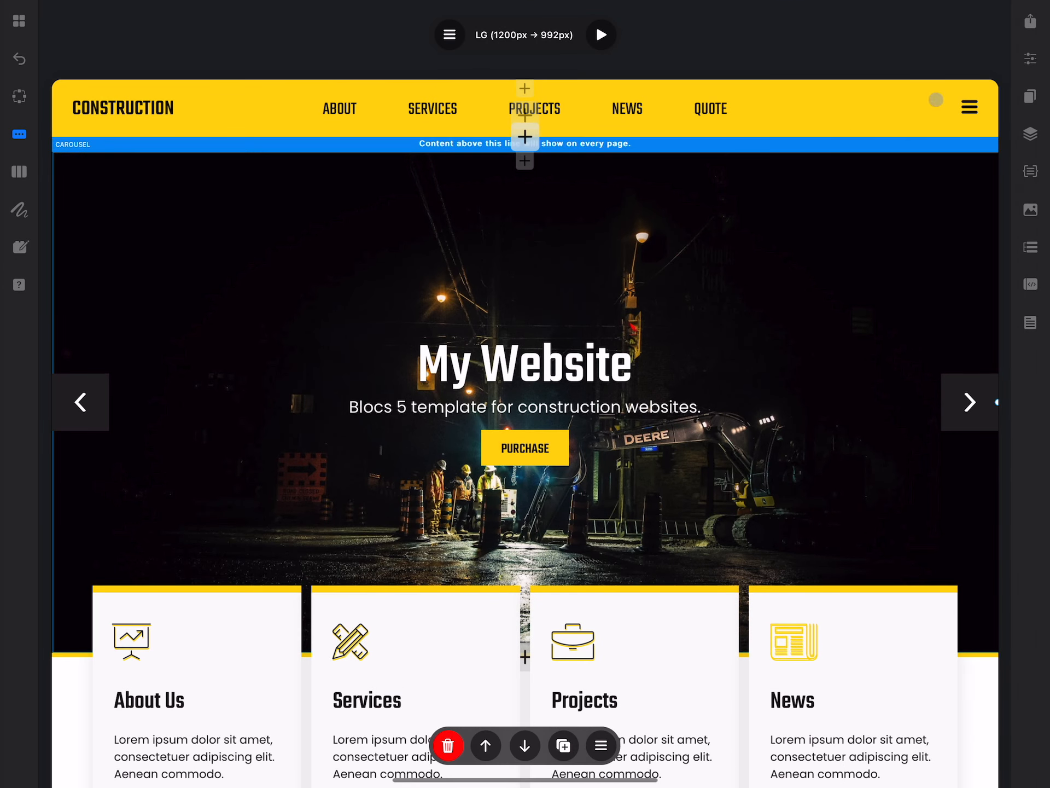
# Bring up the Publish Site dialog, which still lists no publishing servers.
pyautogui.click(1032, 22)
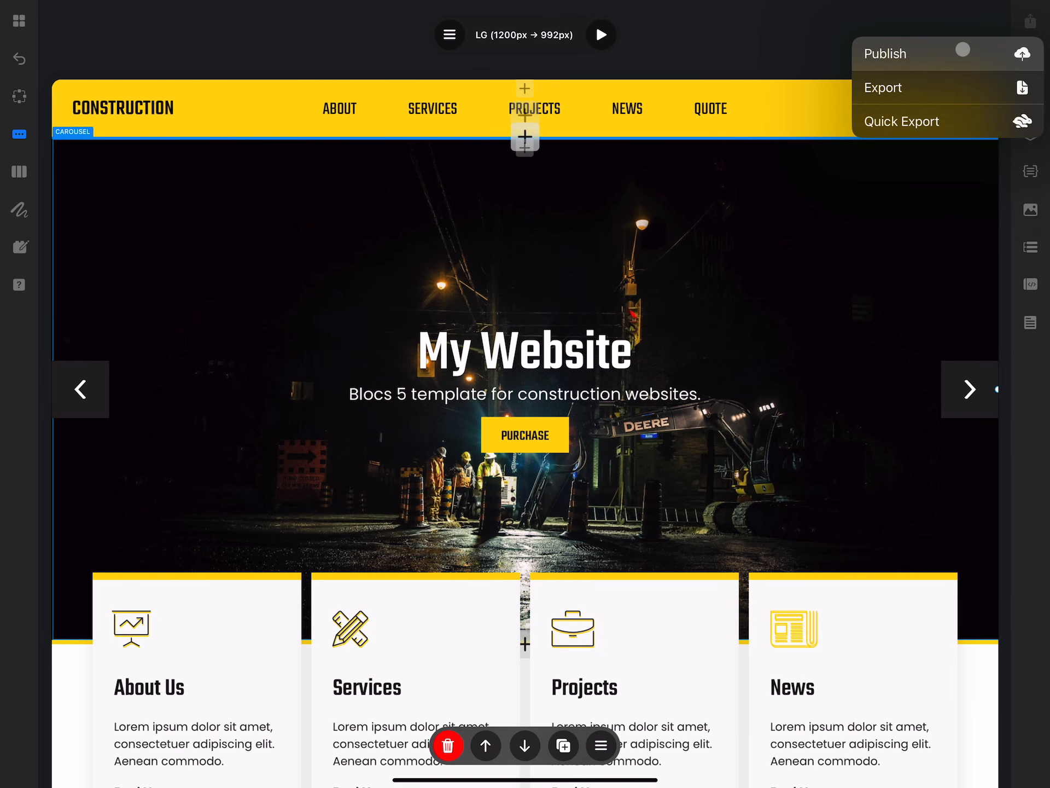
pyautogui.click(885, 54)
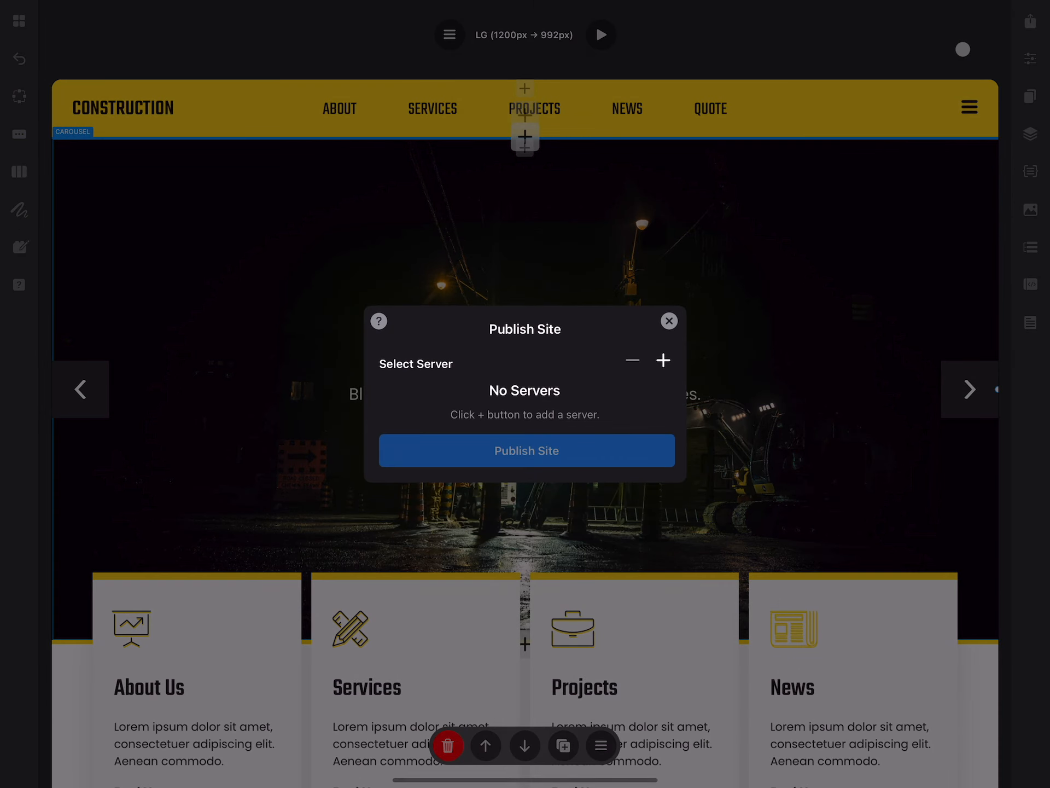
pyautogui.click(668, 321)
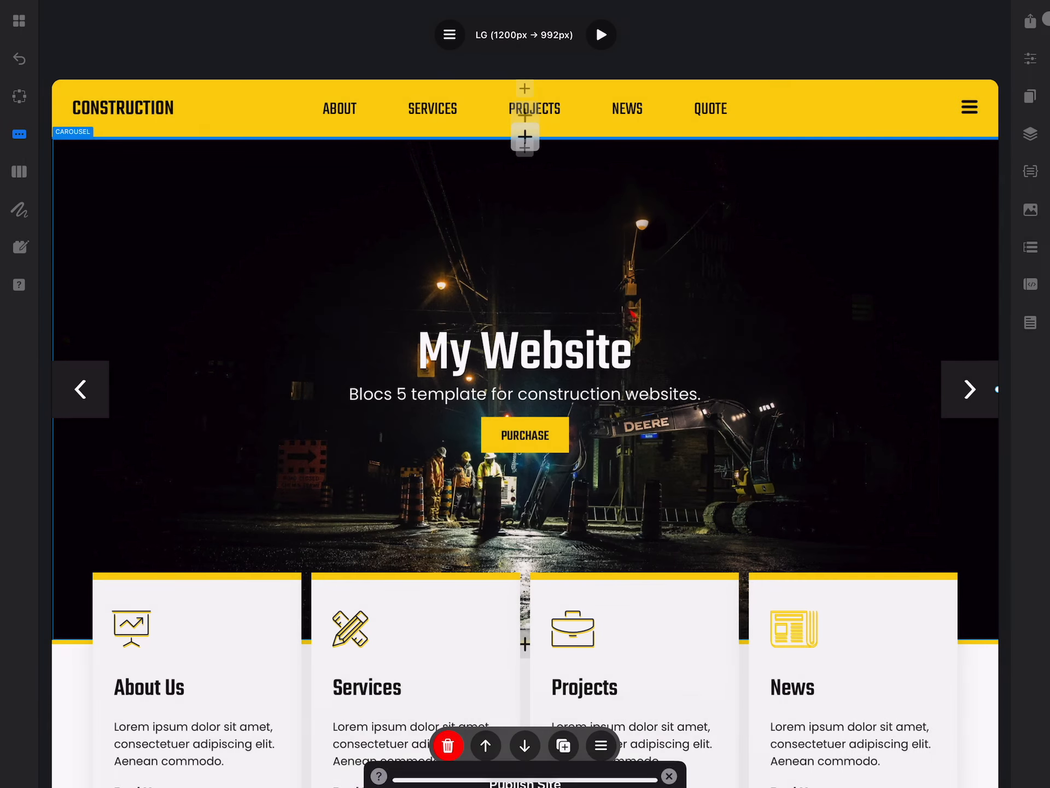
pyautogui.click(1031, 22)
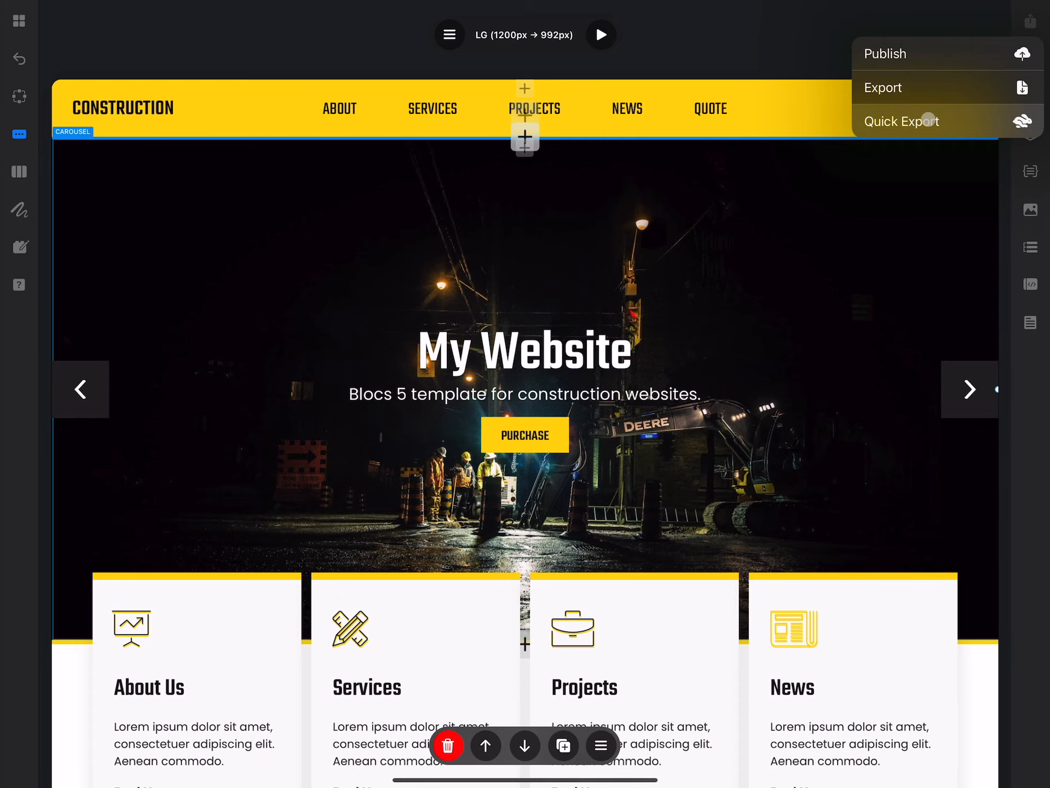
pyautogui.click(883, 88)
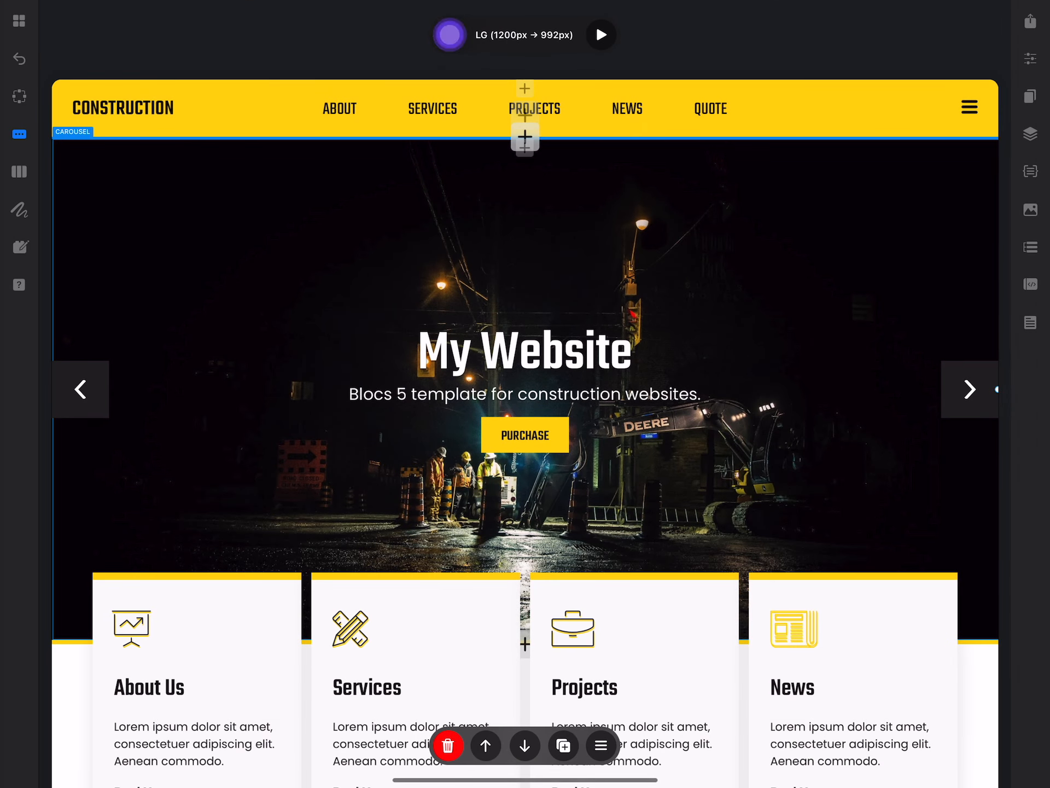
pyautogui.click(450, 35)
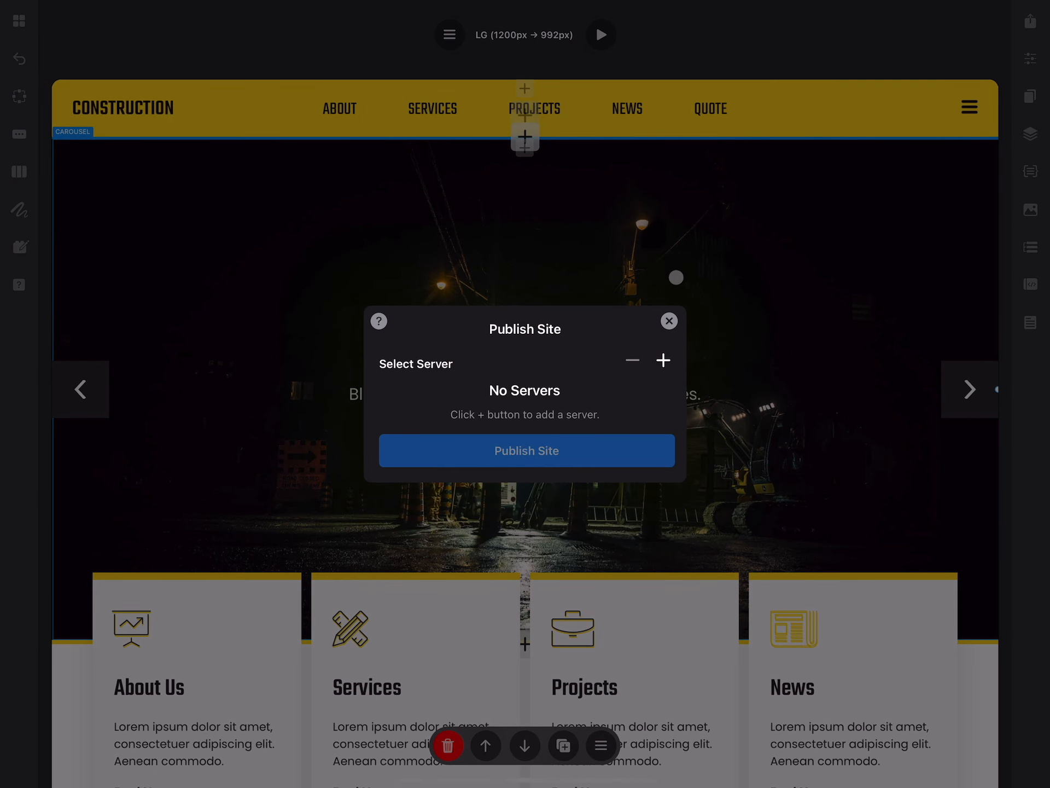
# Add a new FTP server named Test Server with Passive Mode enabled.
pyautogui.click(663, 360)
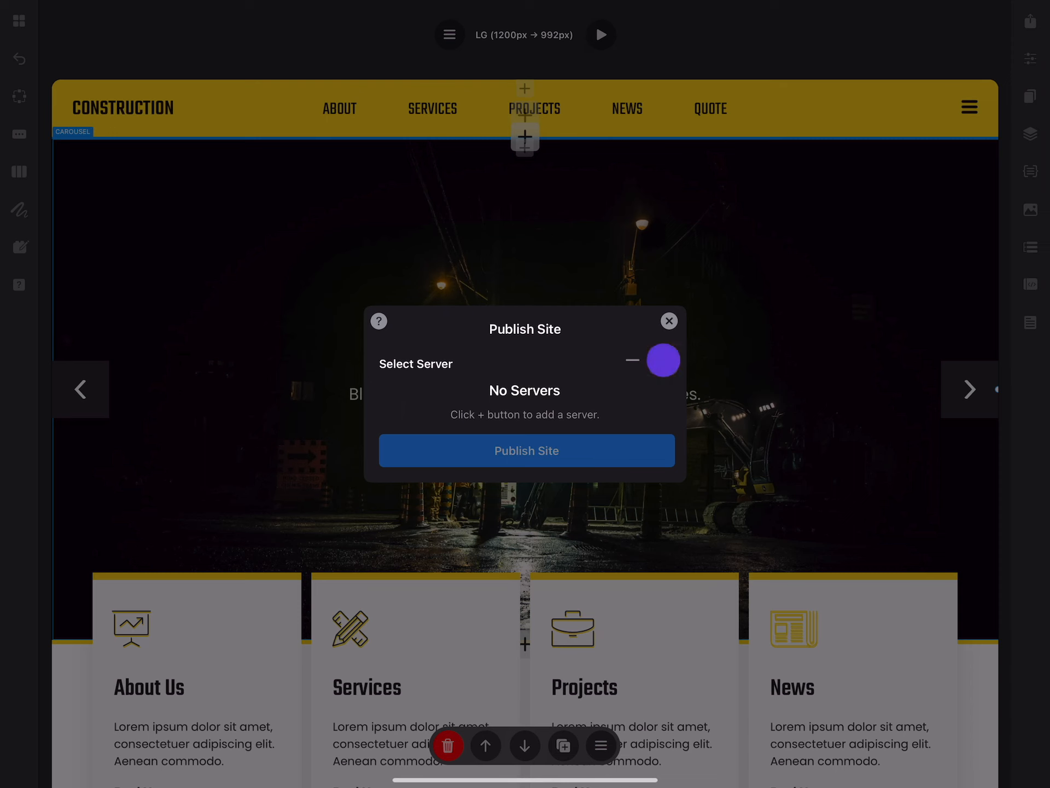
pyautogui.click(663, 360)
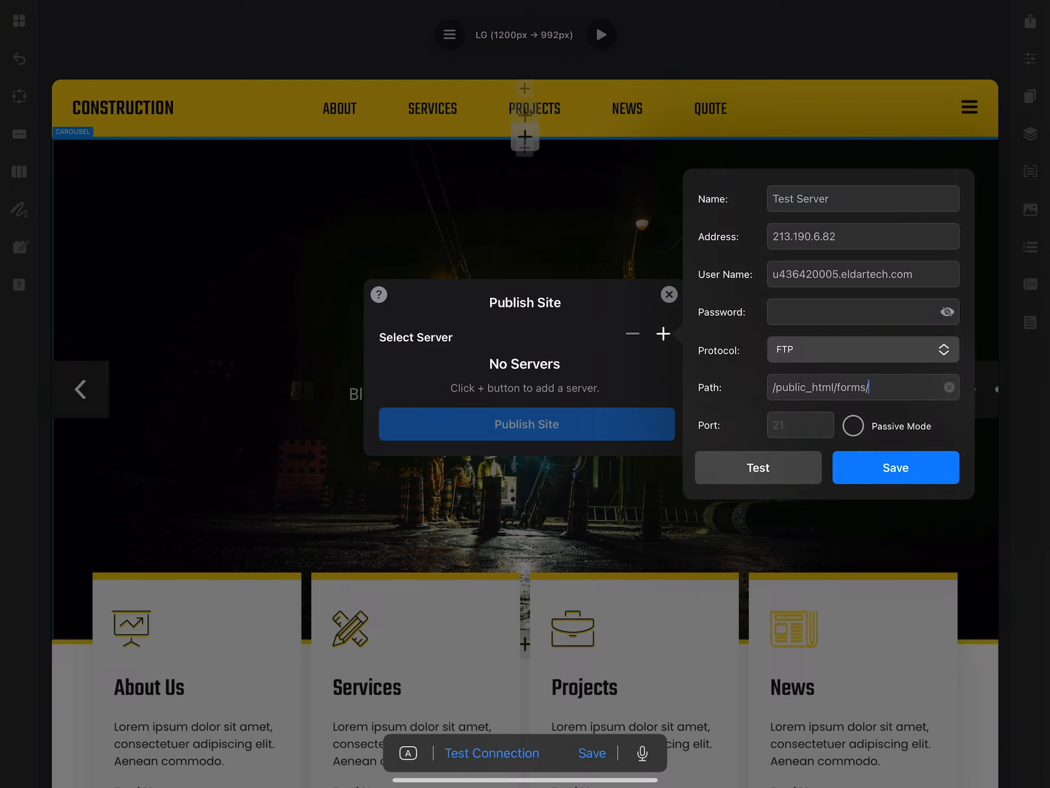
pyautogui.click(853, 426)
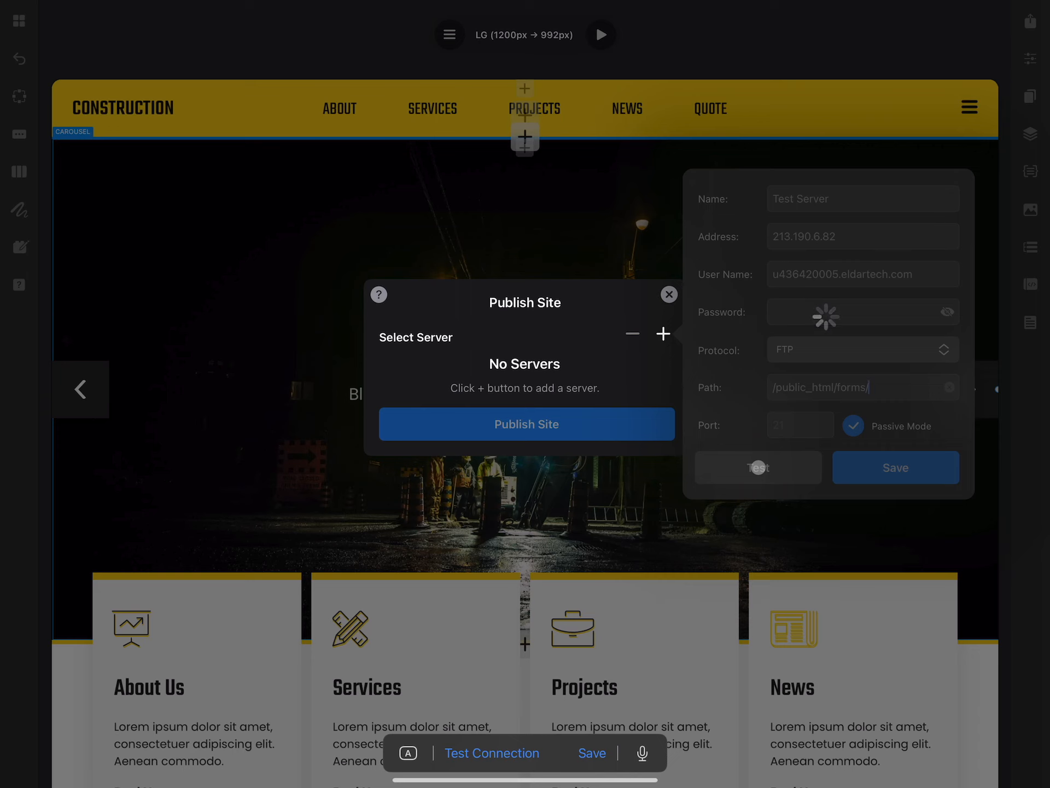
# Test the FTP connection successfully and save Test Server to the publishing list.
pyautogui.click(492, 752)
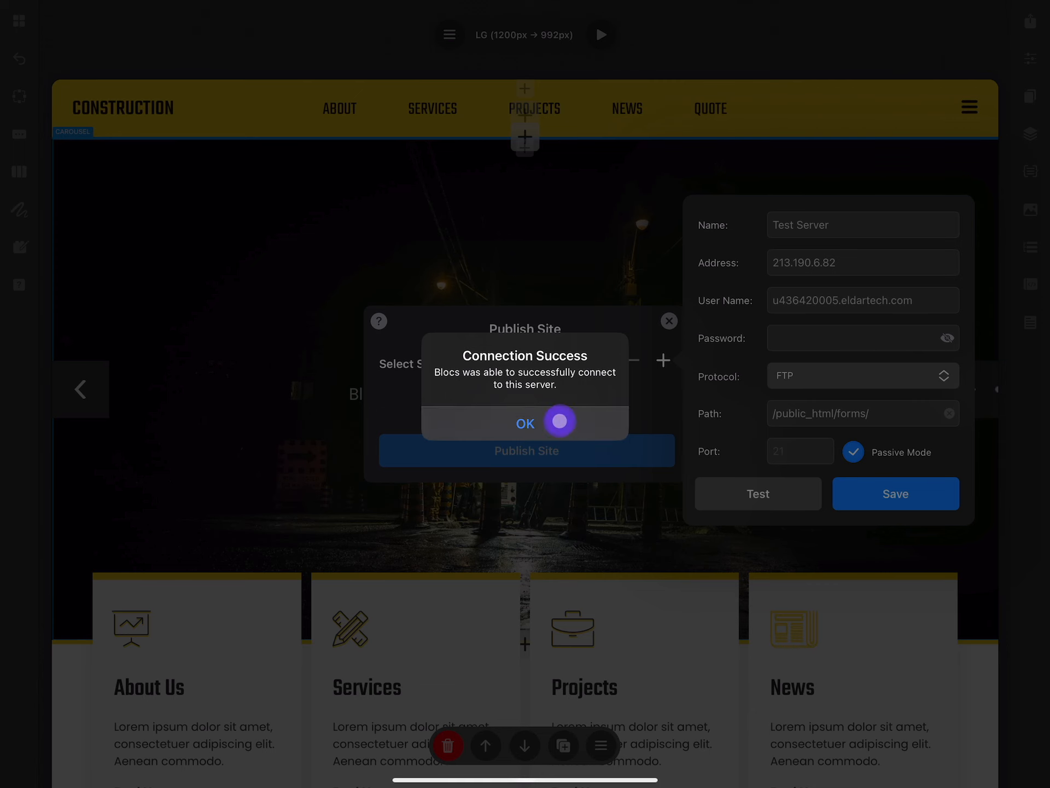
pyautogui.click(525, 422)
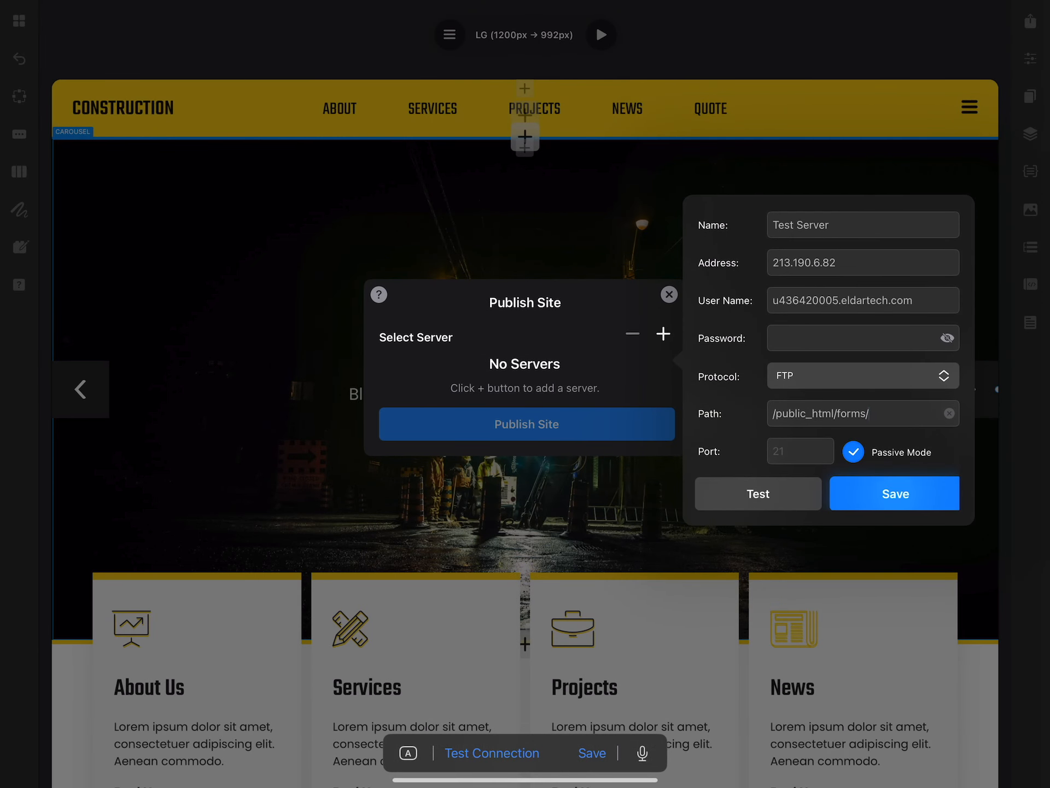
pyautogui.click(894, 494)
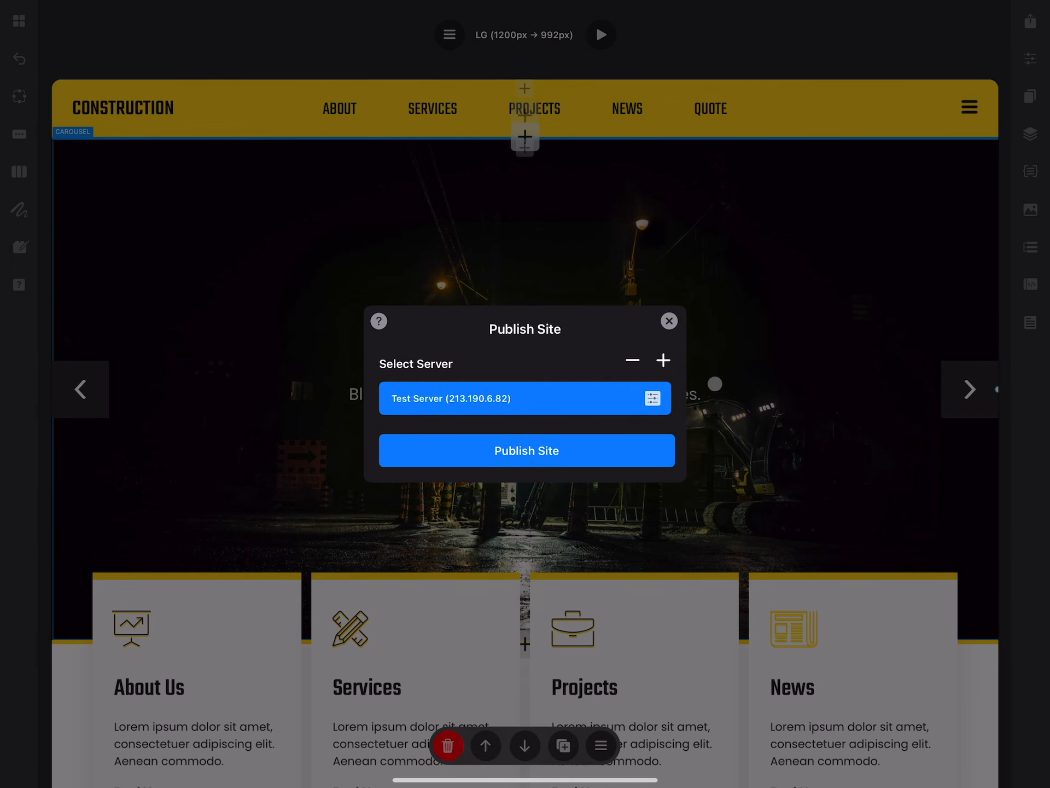
pyautogui.click(667, 320)
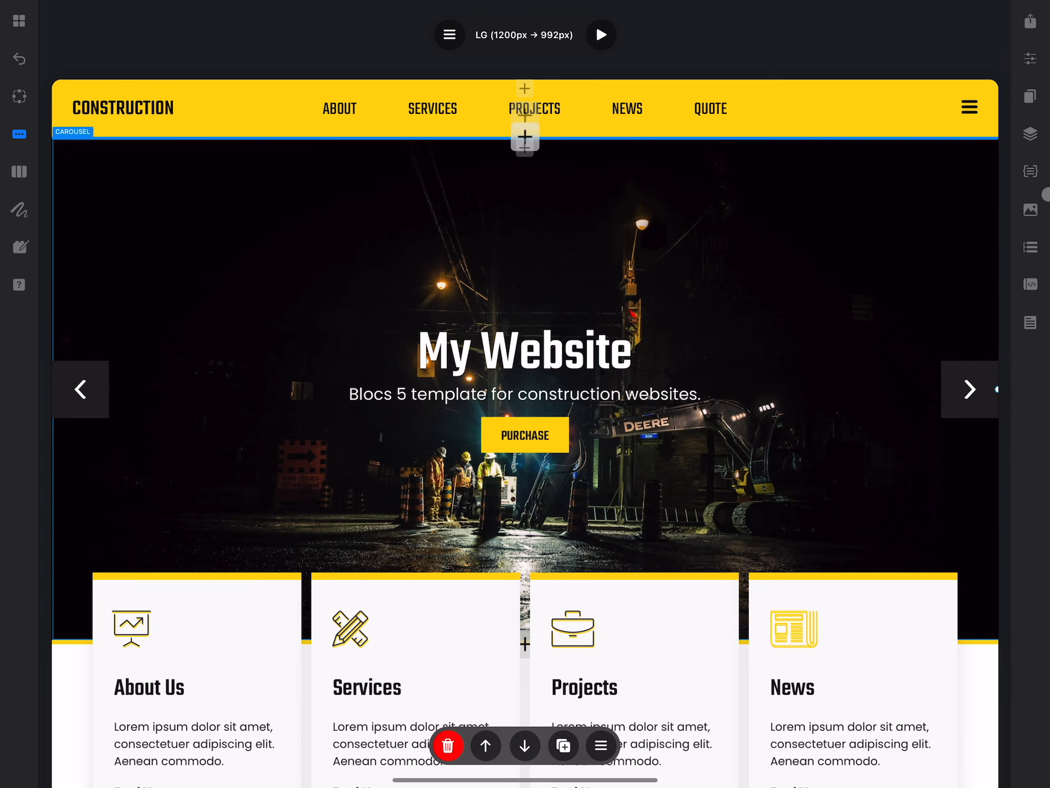
# Publish the site to Test Server, view the live page in Safari, and return to Blocs.
pyautogui.click(1031, 22)
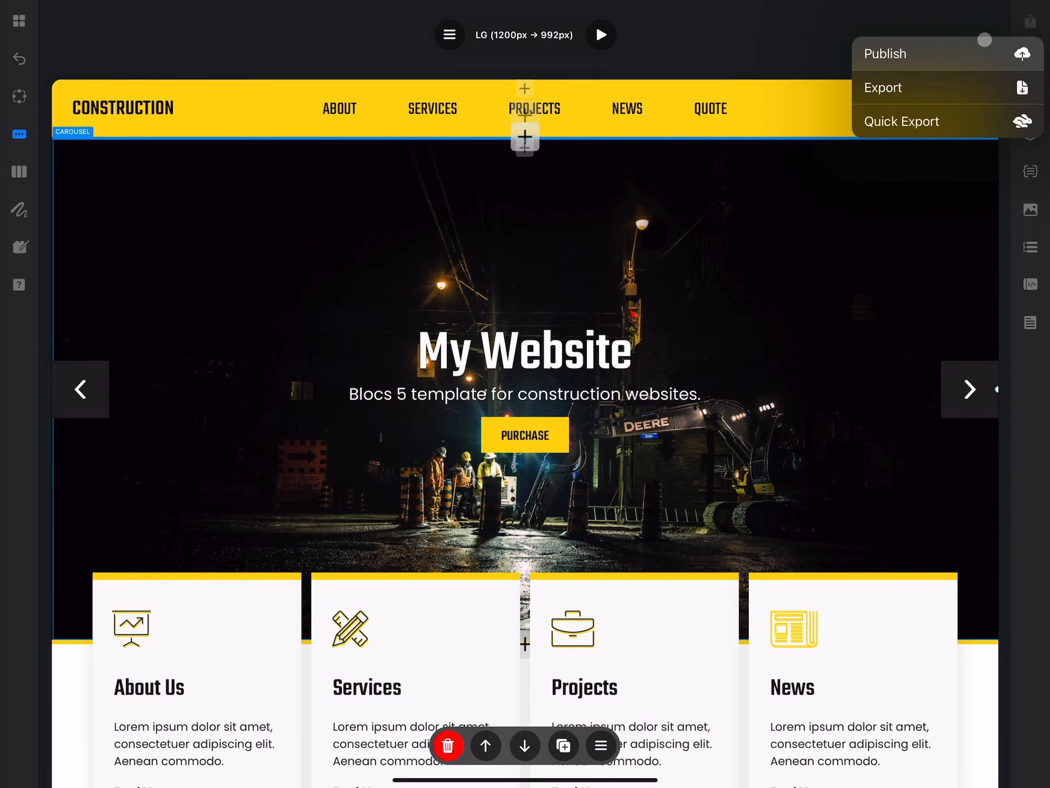
pyautogui.click(886, 53)
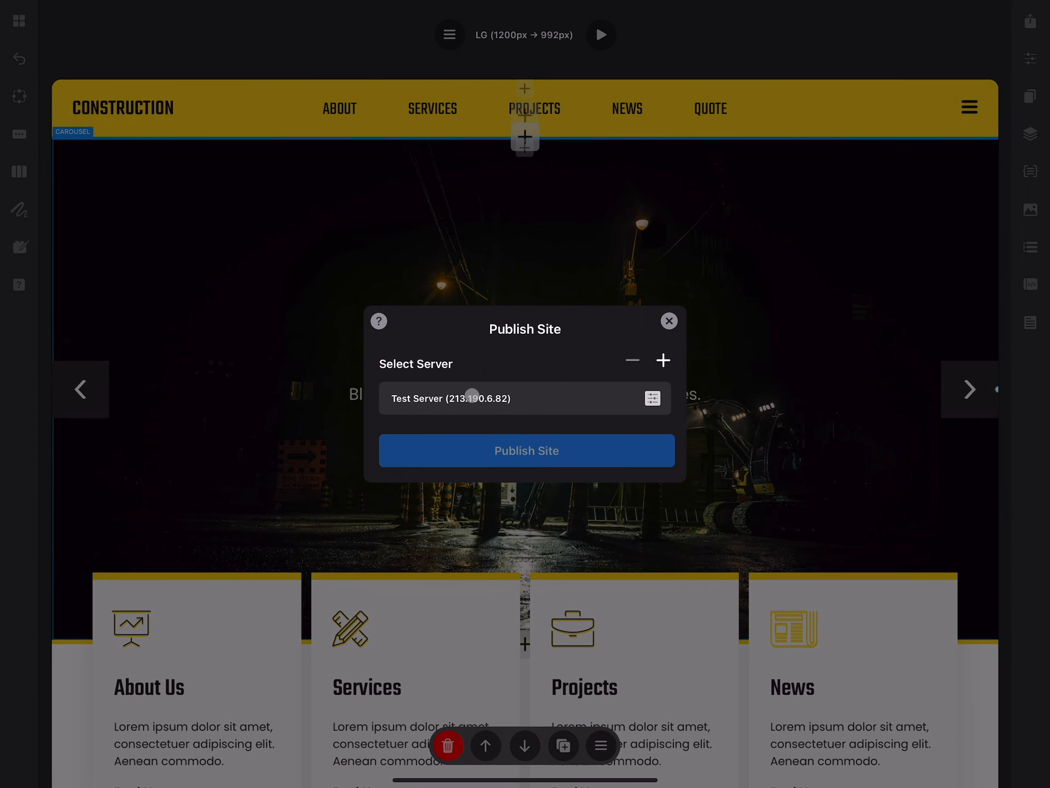
pyautogui.click(526, 450)
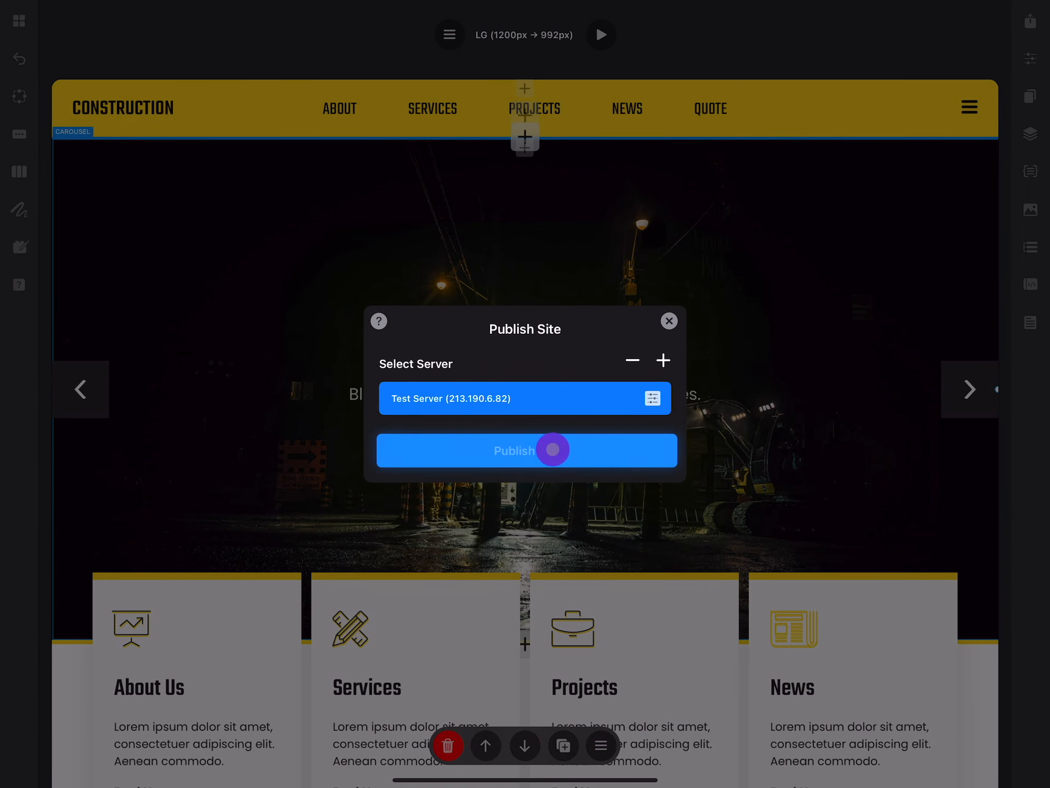
pyautogui.click(525, 450)
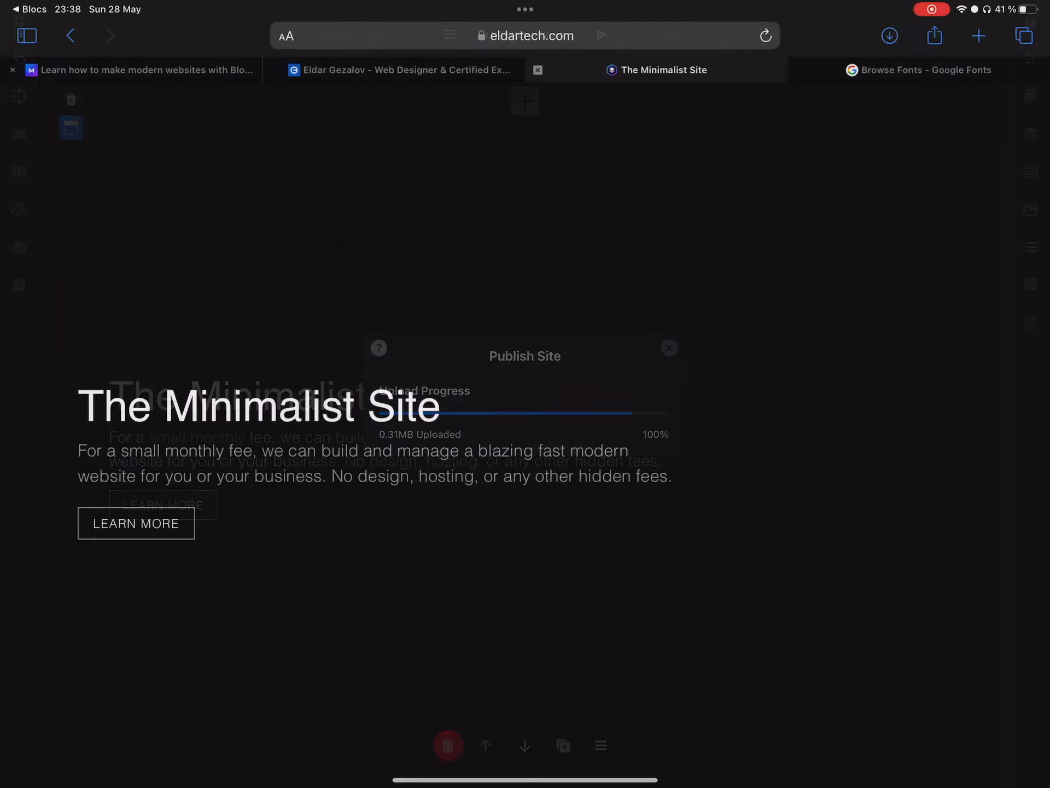
pyautogui.click(668, 348)
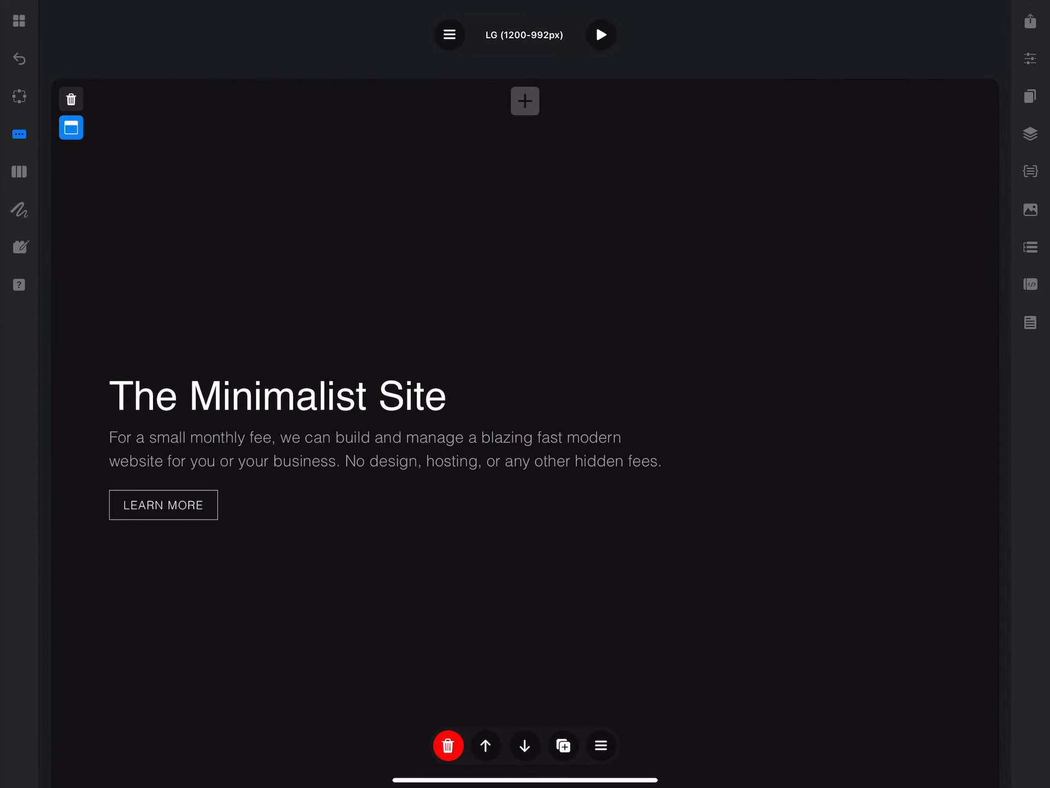
# Show Test Server's saved FTP connection details from the Minimalist Site's publish dialog.
pyautogui.click(1031, 21)
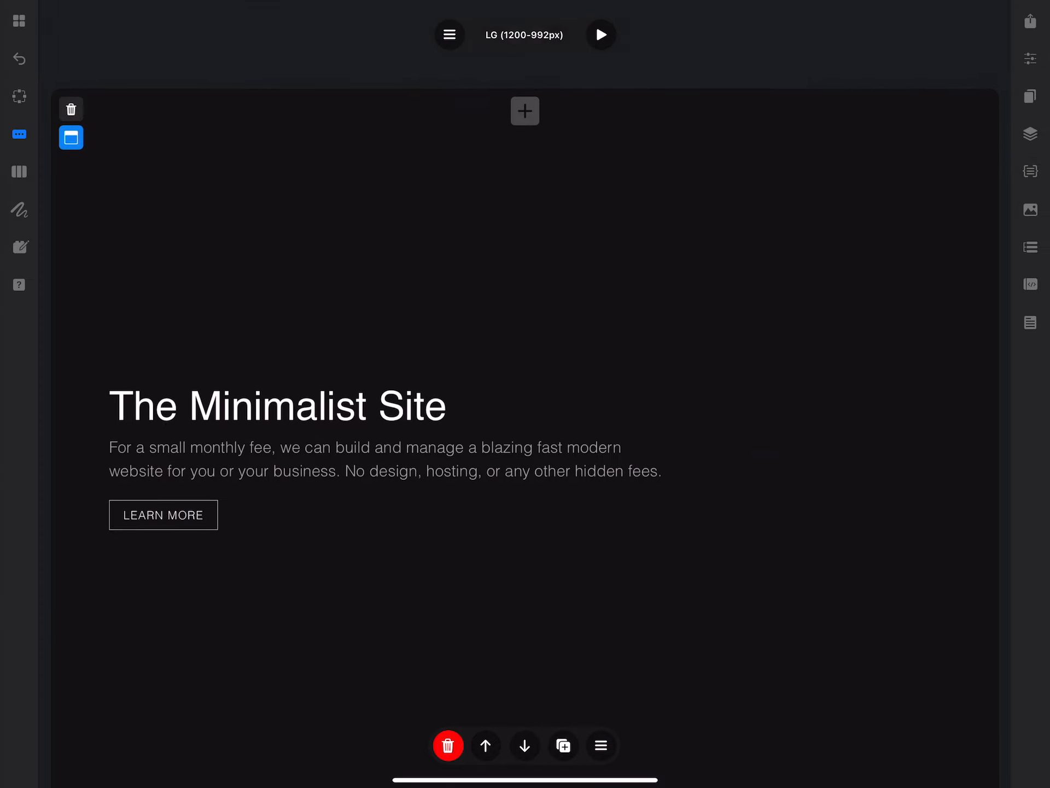
pyautogui.click(1030, 22)
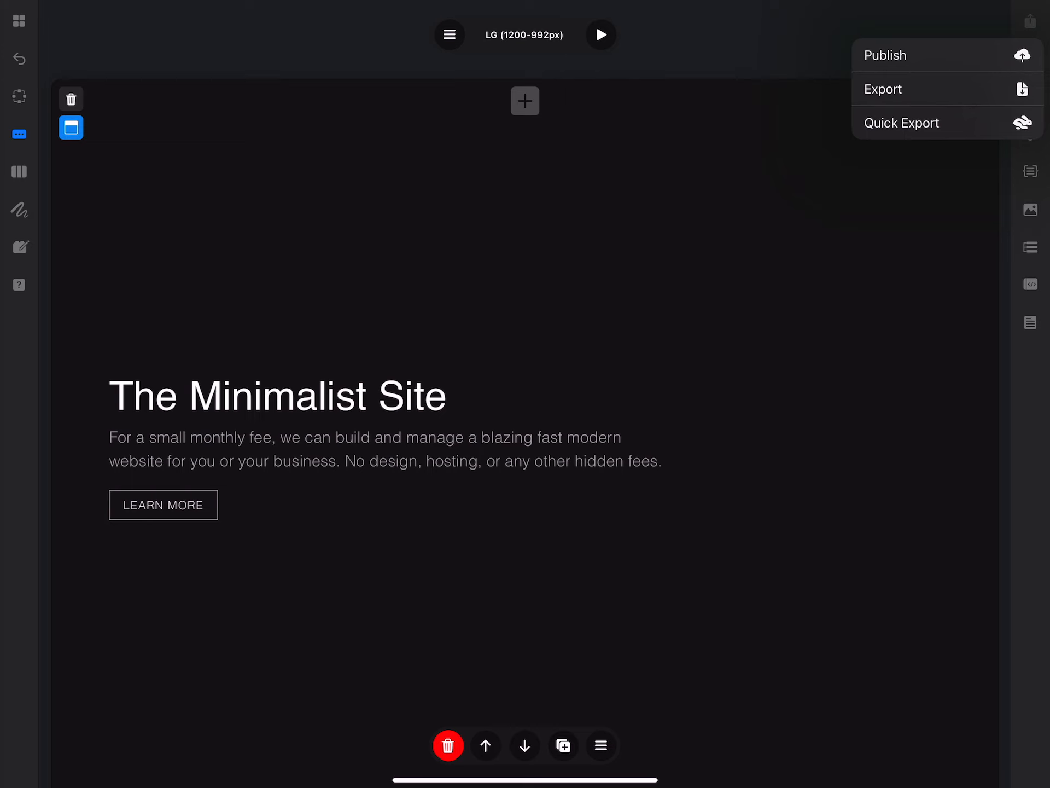
pyautogui.click(886, 55)
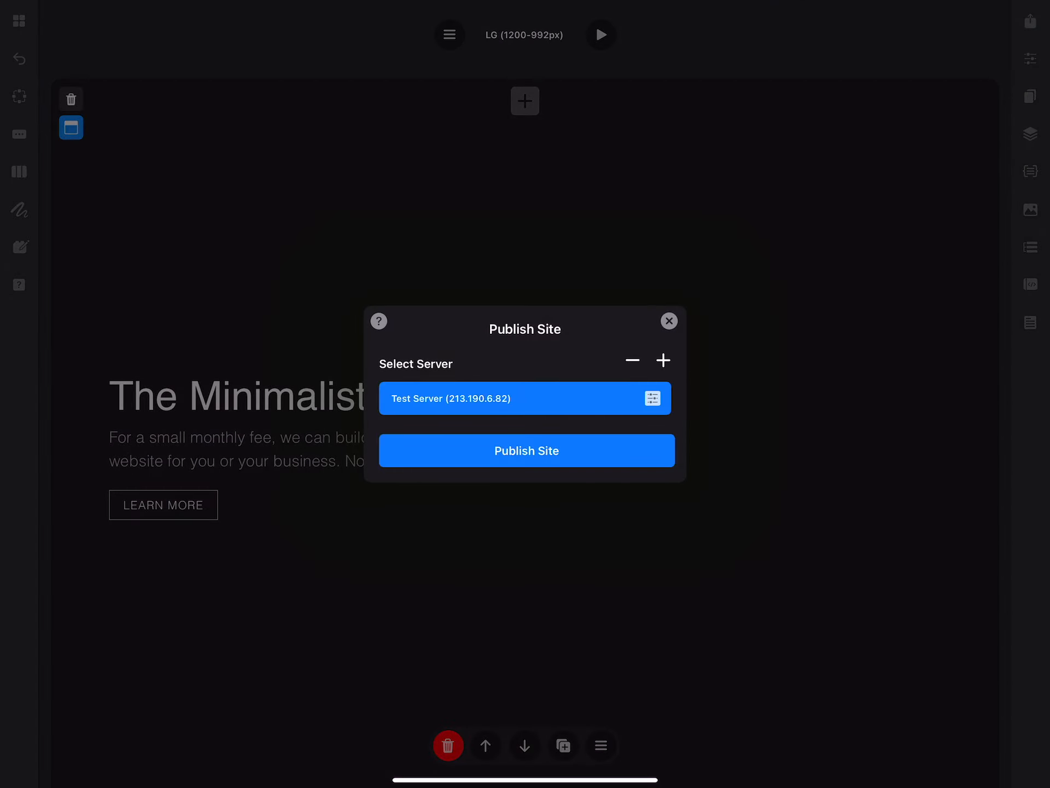
pyautogui.click(654, 398)
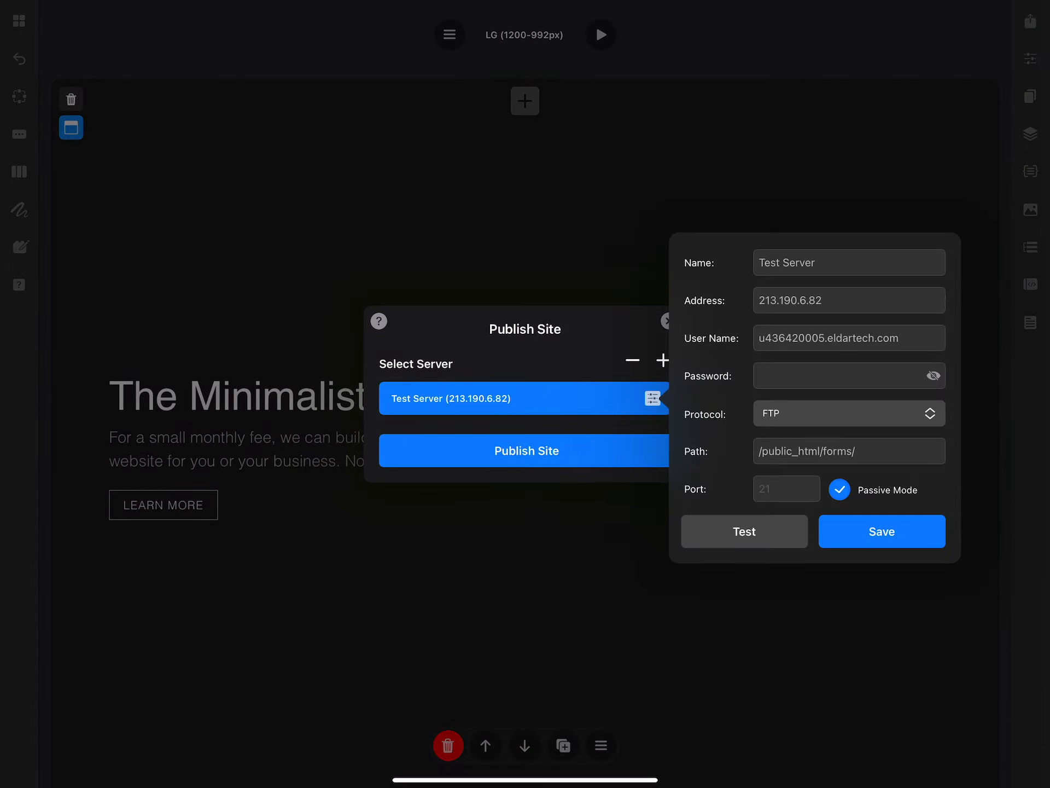